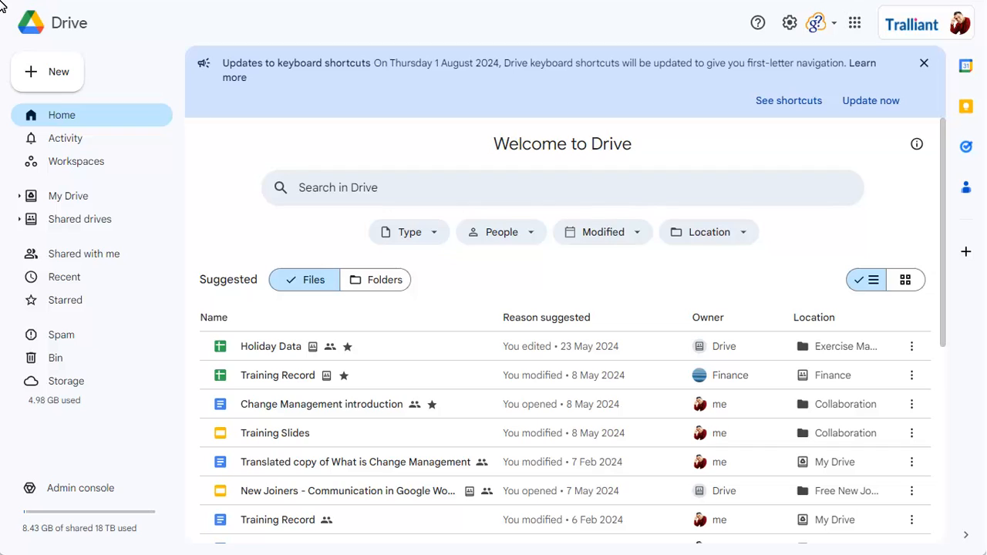
pyautogui.moveTo(71, 98)
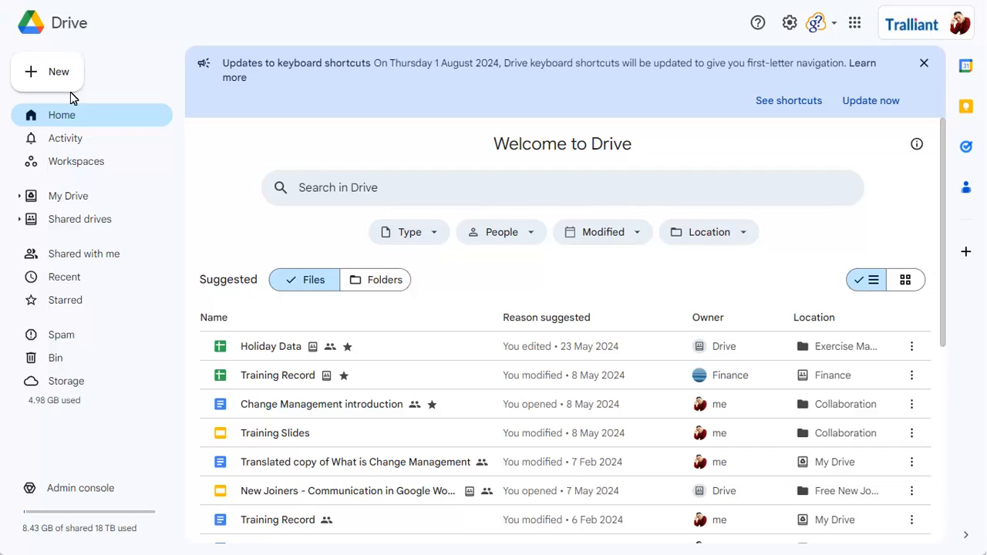
# - Select the Holiday Data spreadsheet and bring up its rename prompt
pyautogui.click(270, 346)
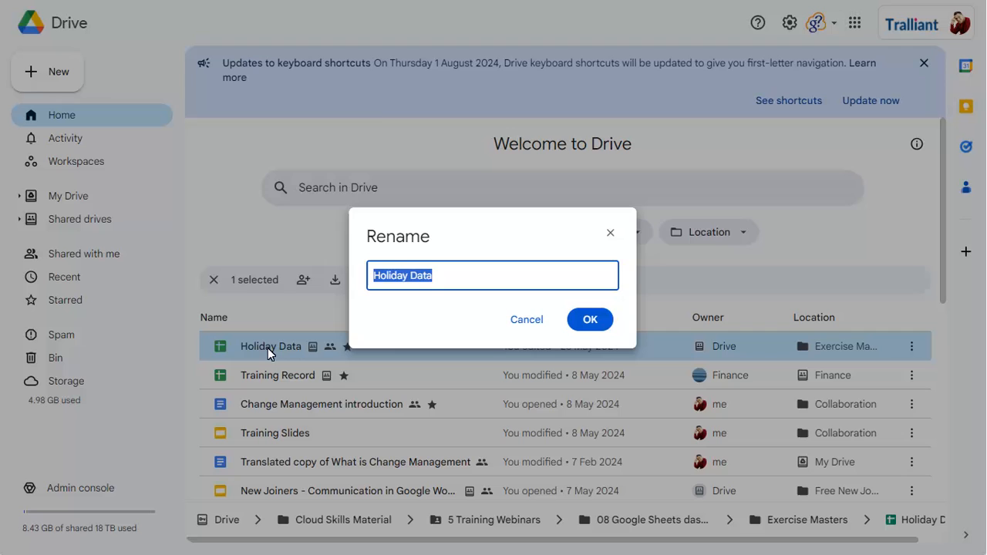
# - Cancel the rename prompt, keeping the name Holiday Data
pyautogui.click(589, 318)
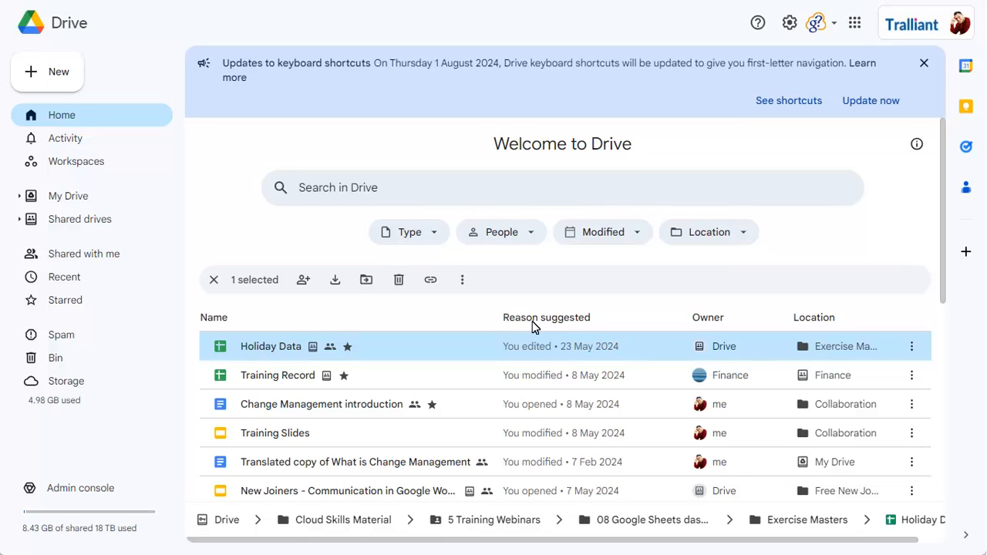
pyautogui.moveTo(552, 308)
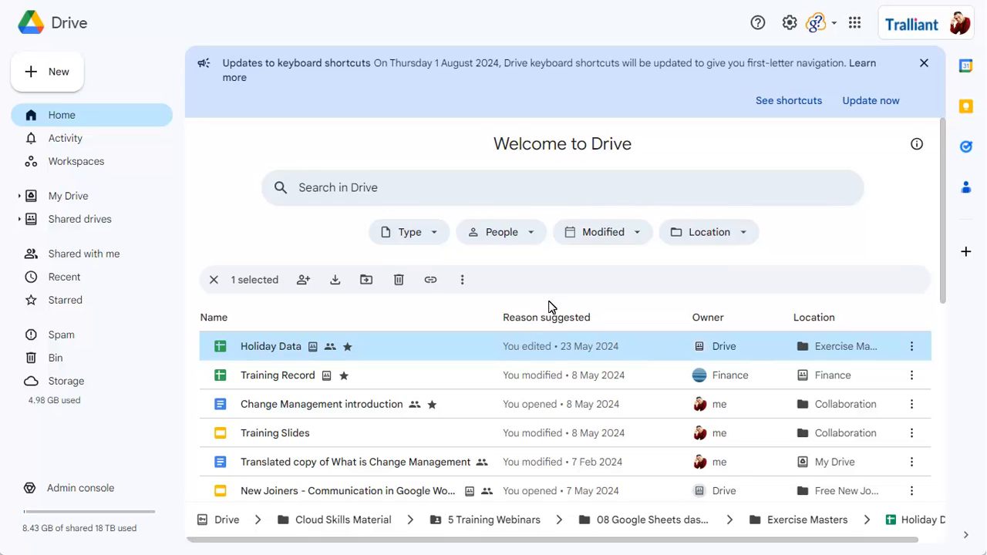
# - In Drive Settings, tick 'Update keyboard shortcuts now' under Keyboard shortcuts
pyautogui.click(789, 22)
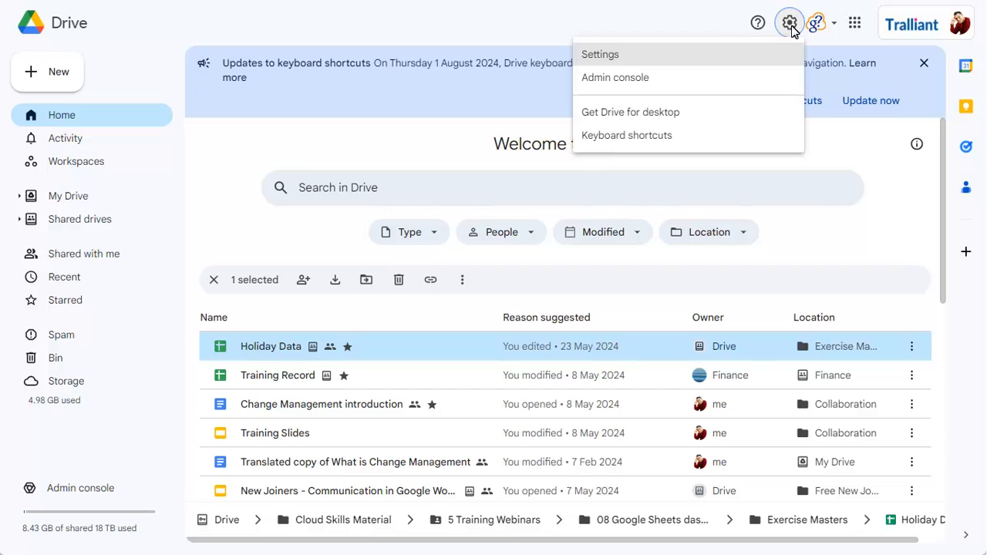
pyautogui.click(600, 54)
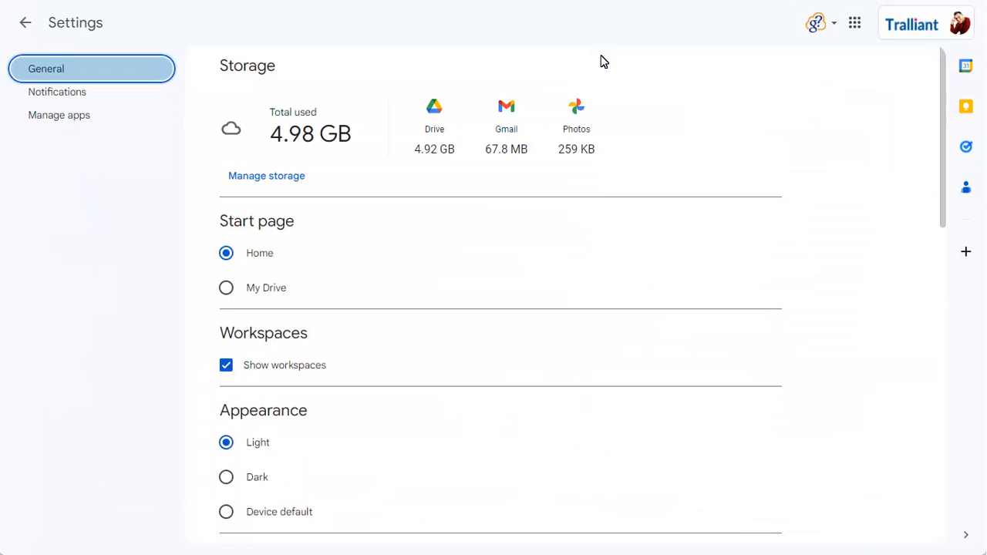
pyautogui.scroll(-3)
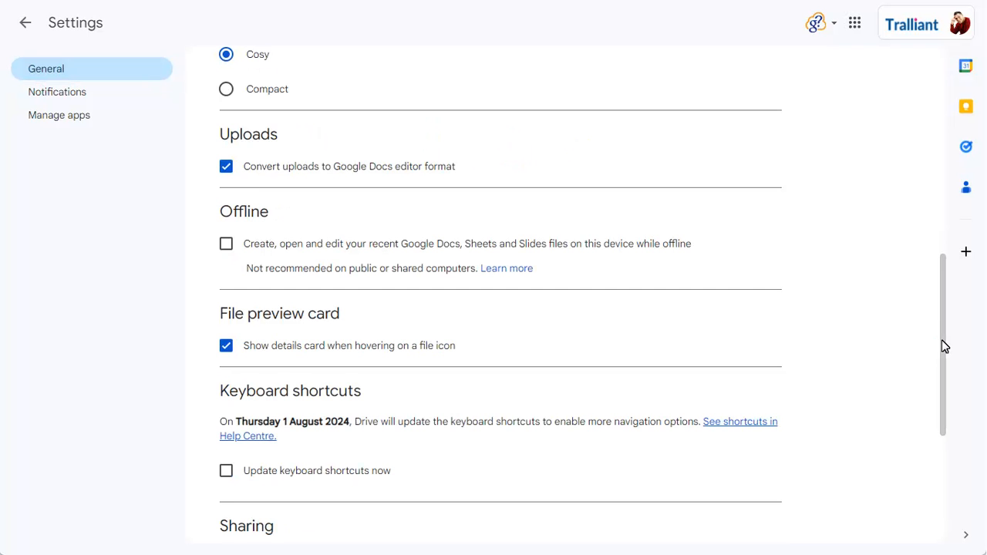
pyautogui.moveTo(658, 399)
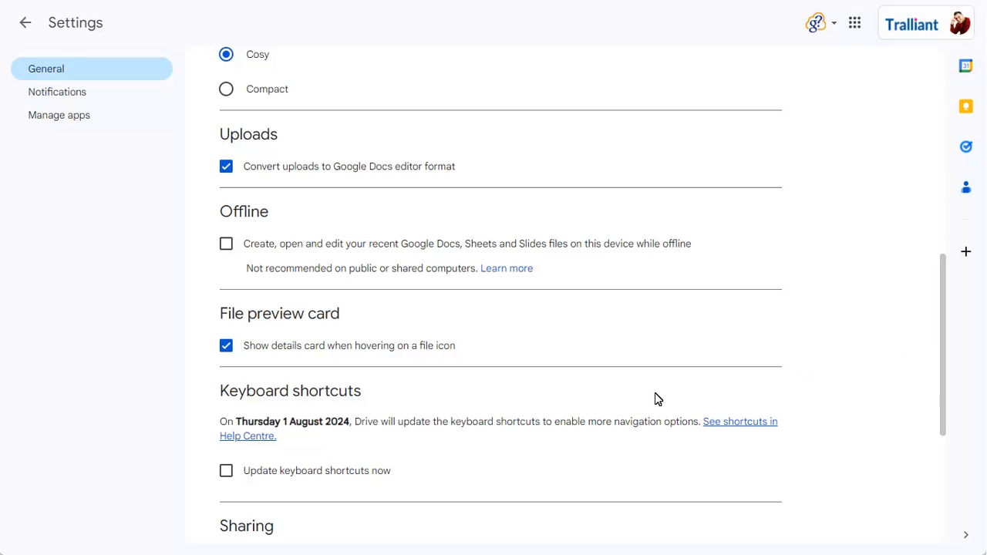
pyautogui.click(226, 471)
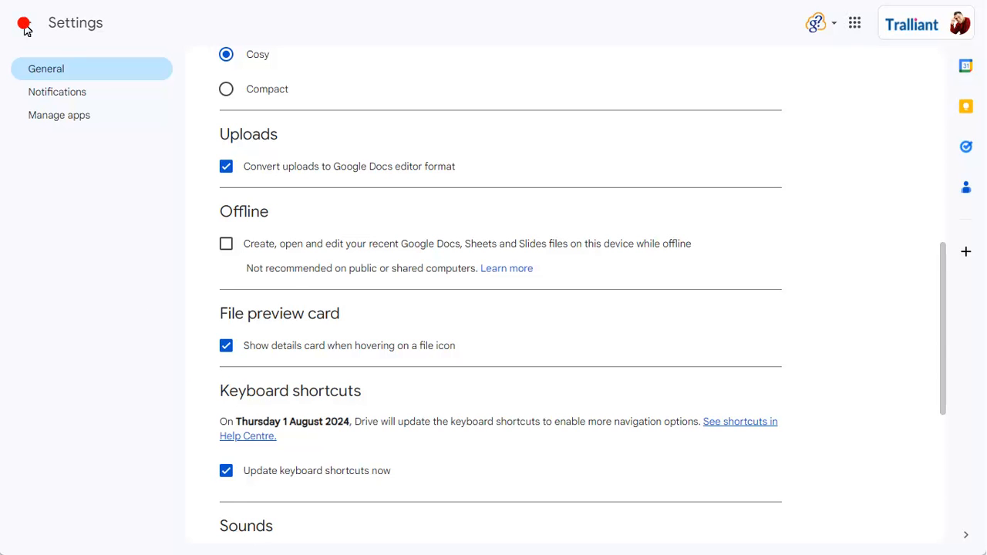
# - Return to Home and open the rename prompt for New Joiners - Communication
pyautogui.click(29, 22)
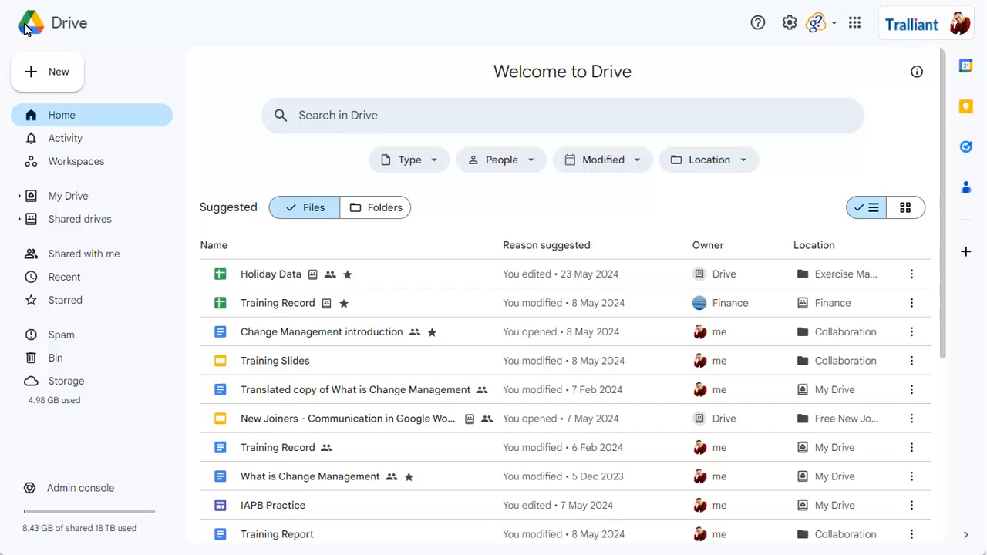
pyautogui.click(271, 274)
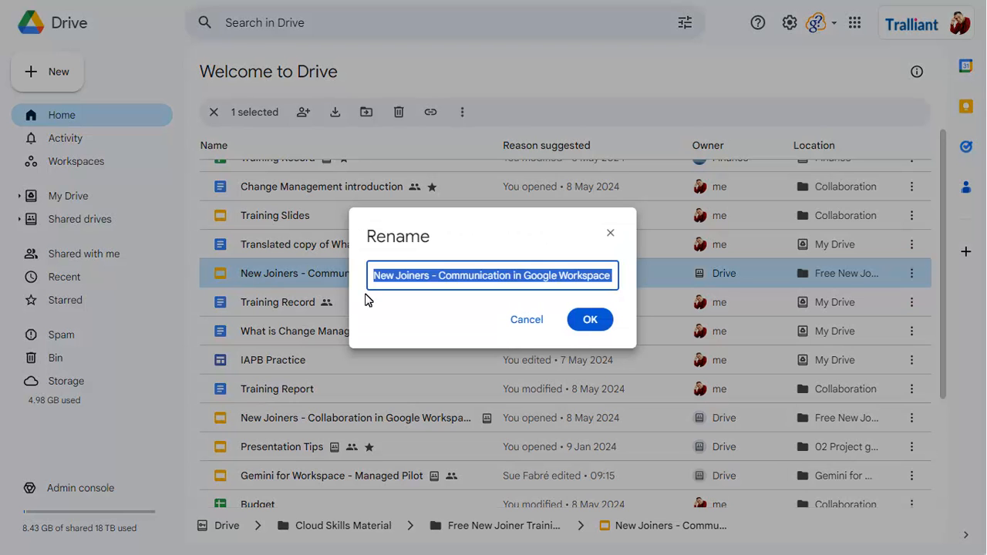
pyautogui.click(590, 319)
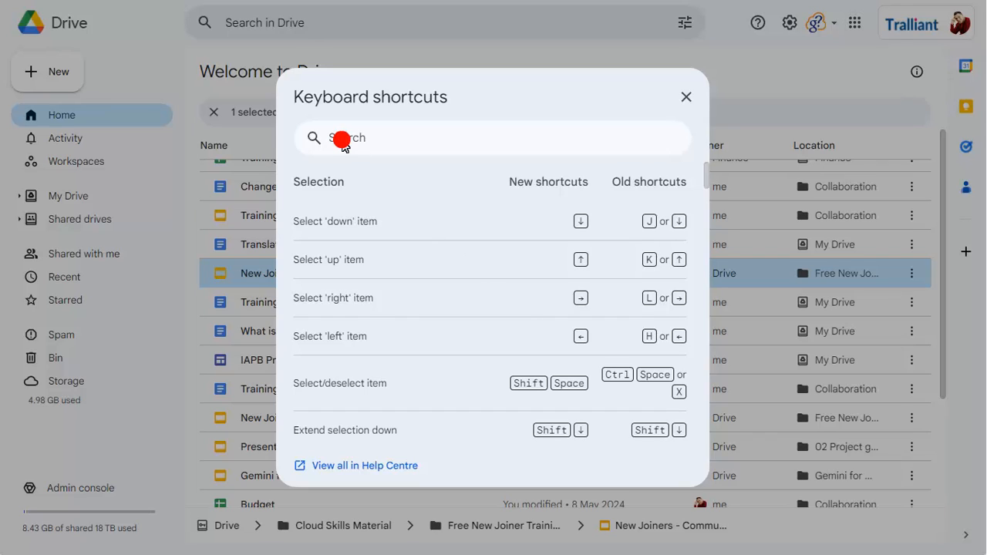
pyautogui.write('rename')
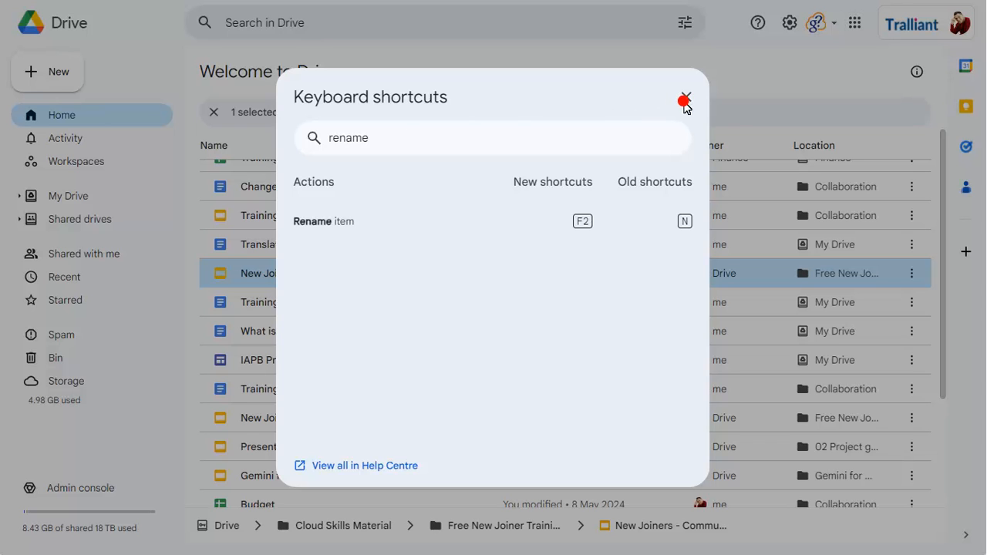
pyautogui.click(684, 101)
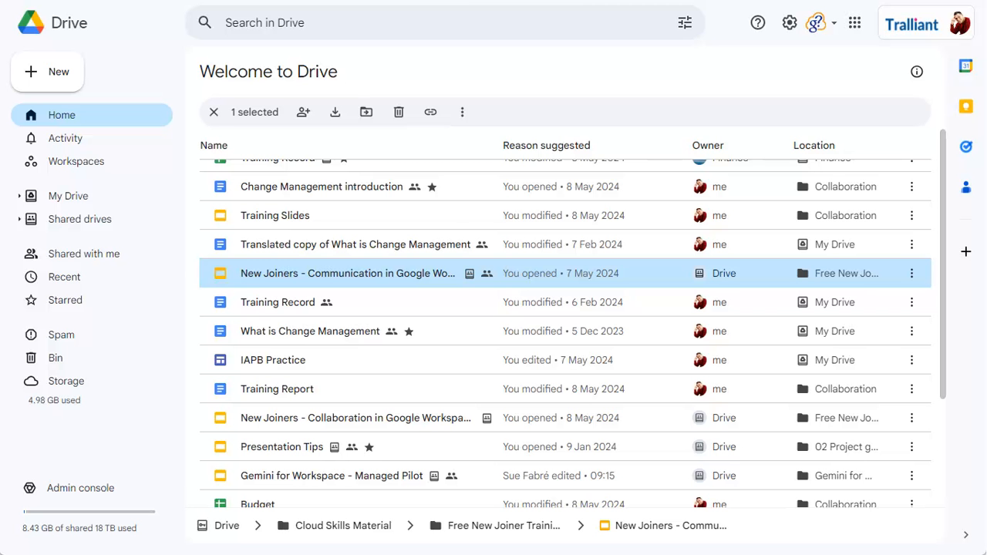